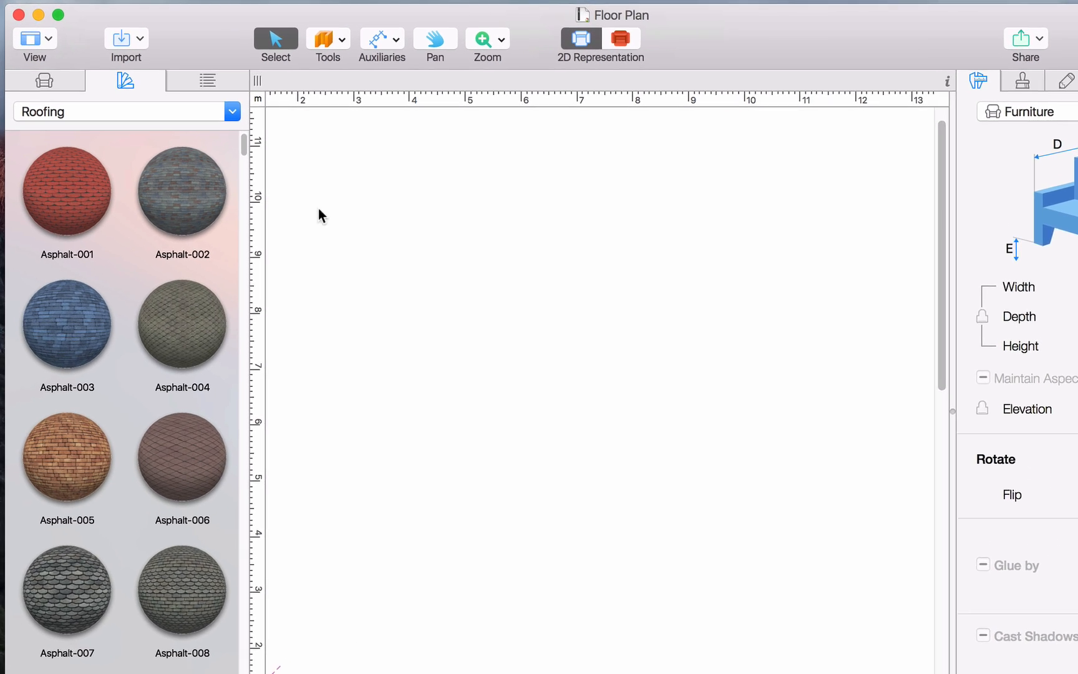
Step: Change the project's measurement units from meters to Feet-Inches in More settings
click(258, 99)
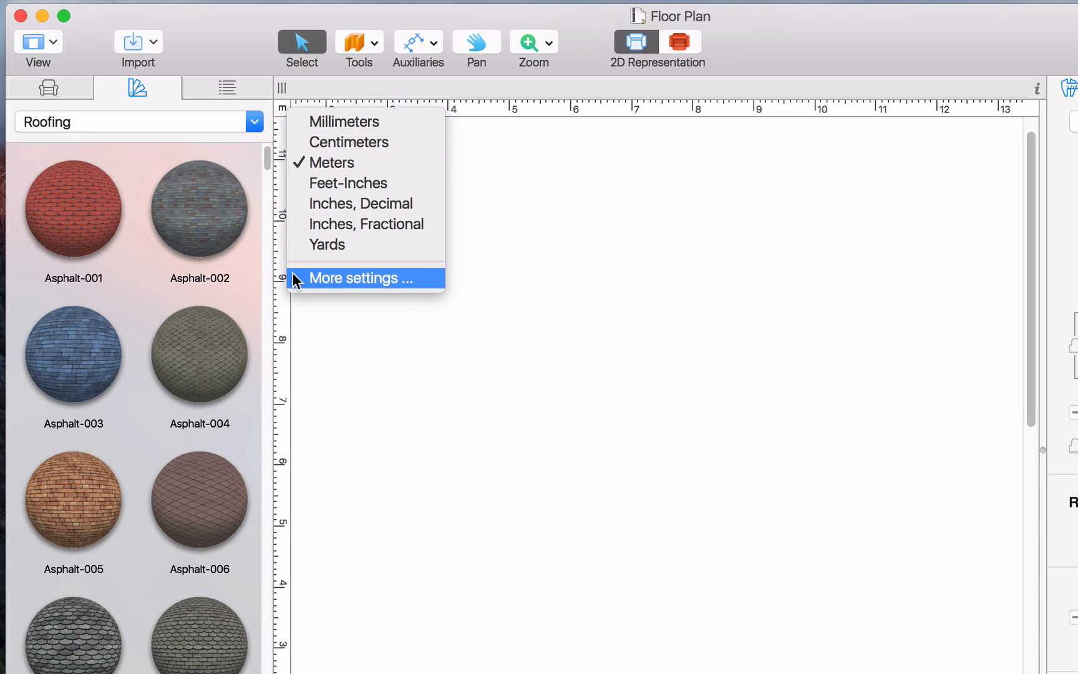
click(352, 278)
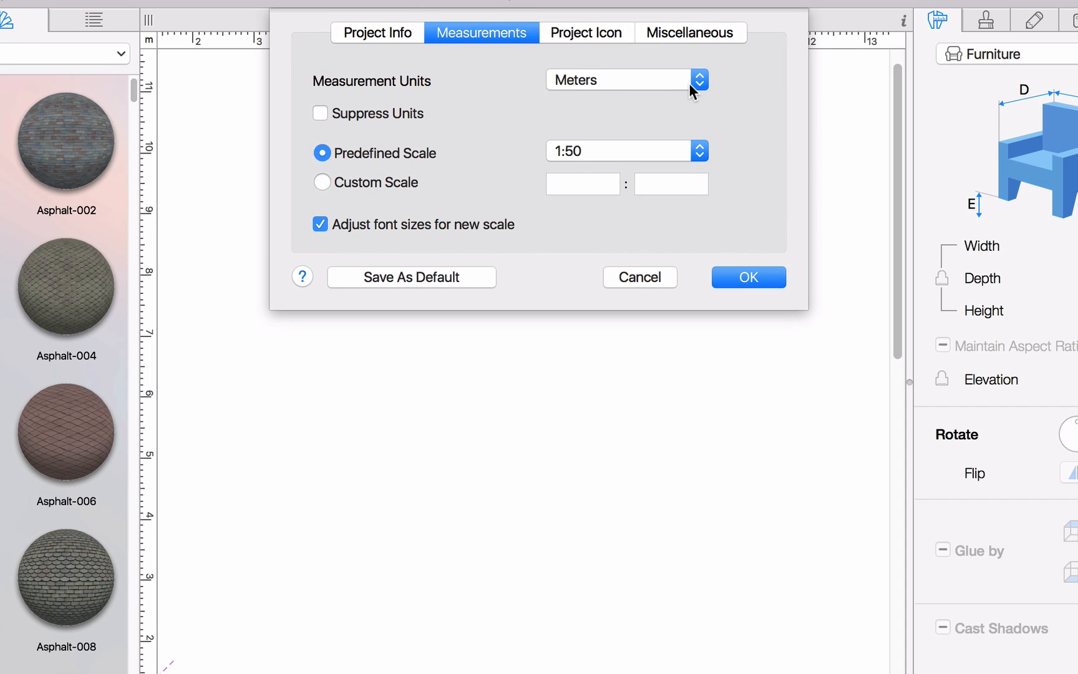
click(698, 79)
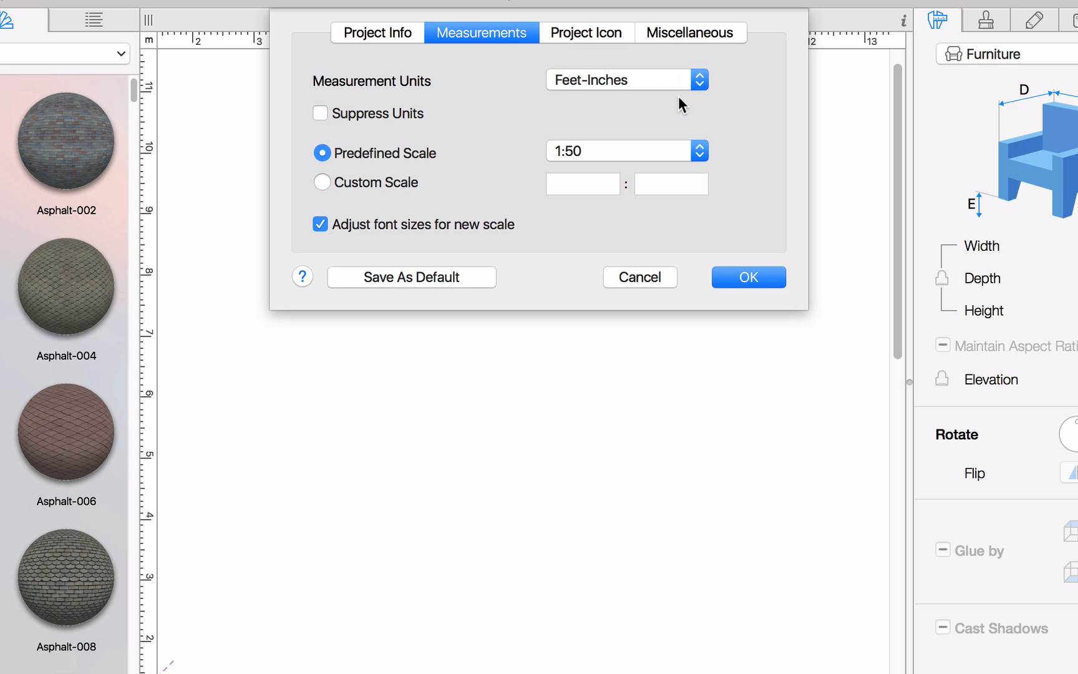
mouse_move(737, 174)
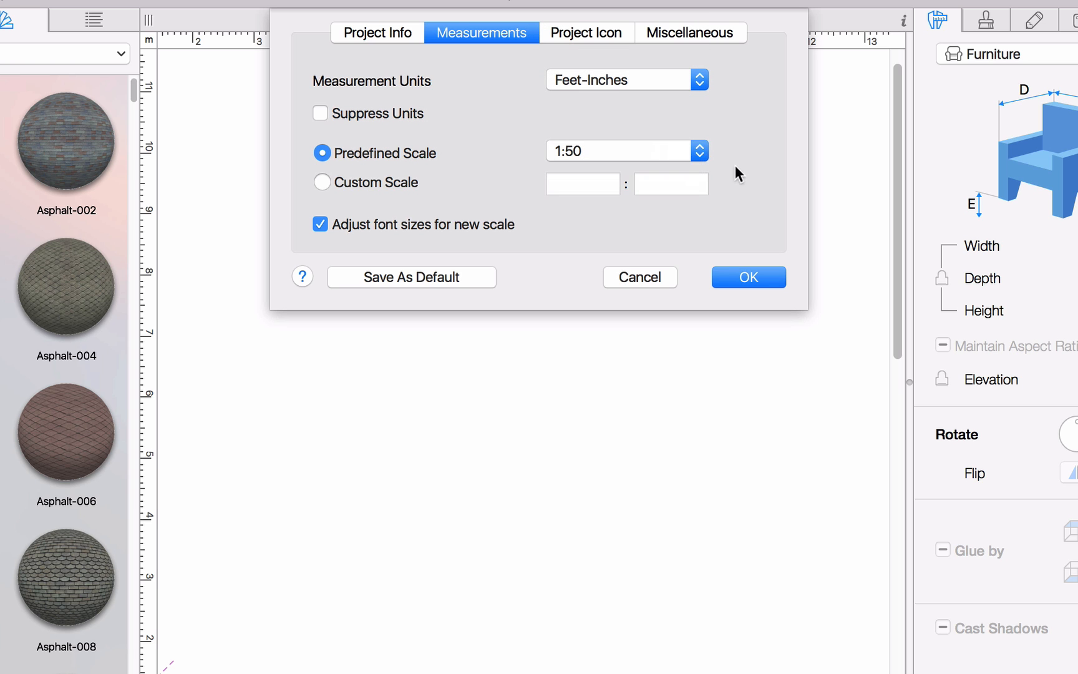
click(747, 277)
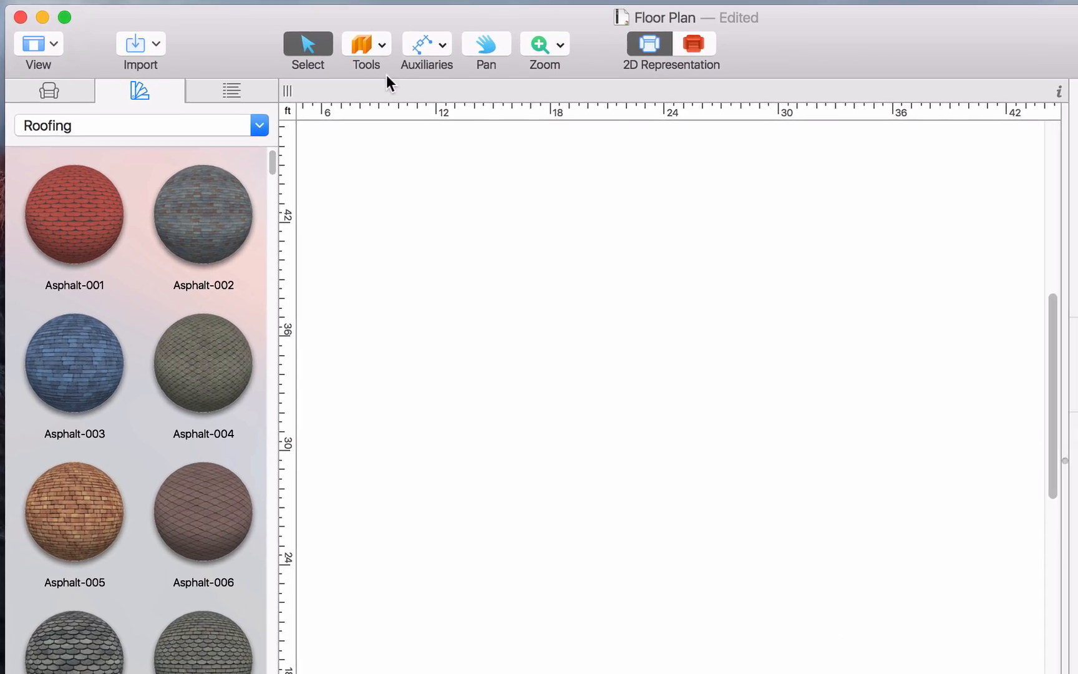
click(365, 49)
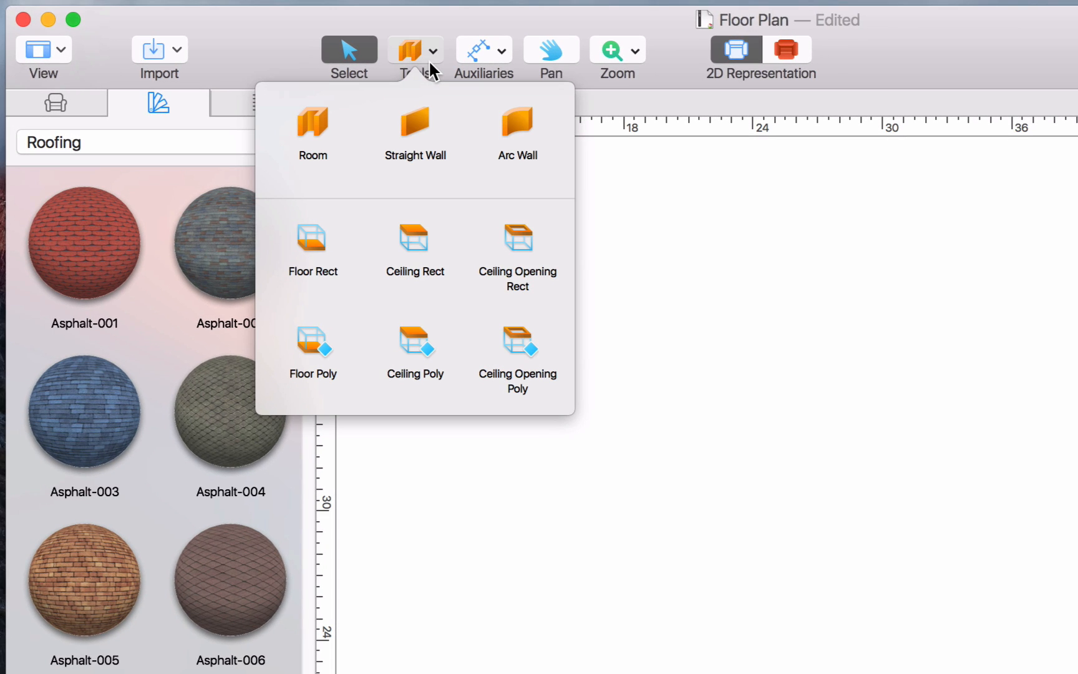
mouse_move(312, 131)
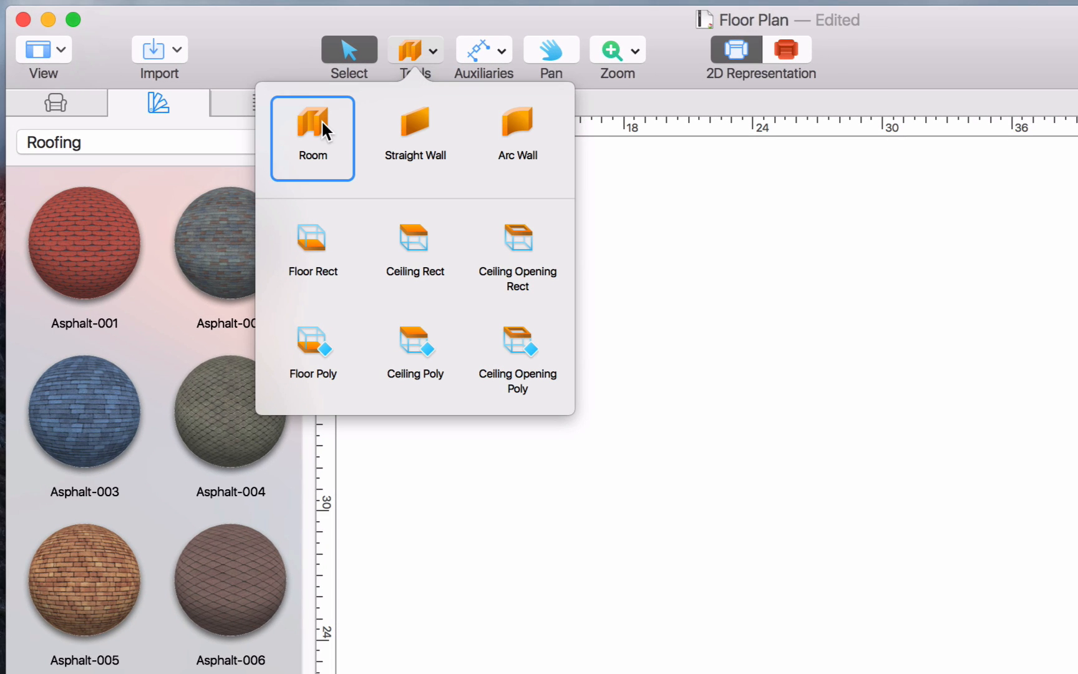
click(312, 137)
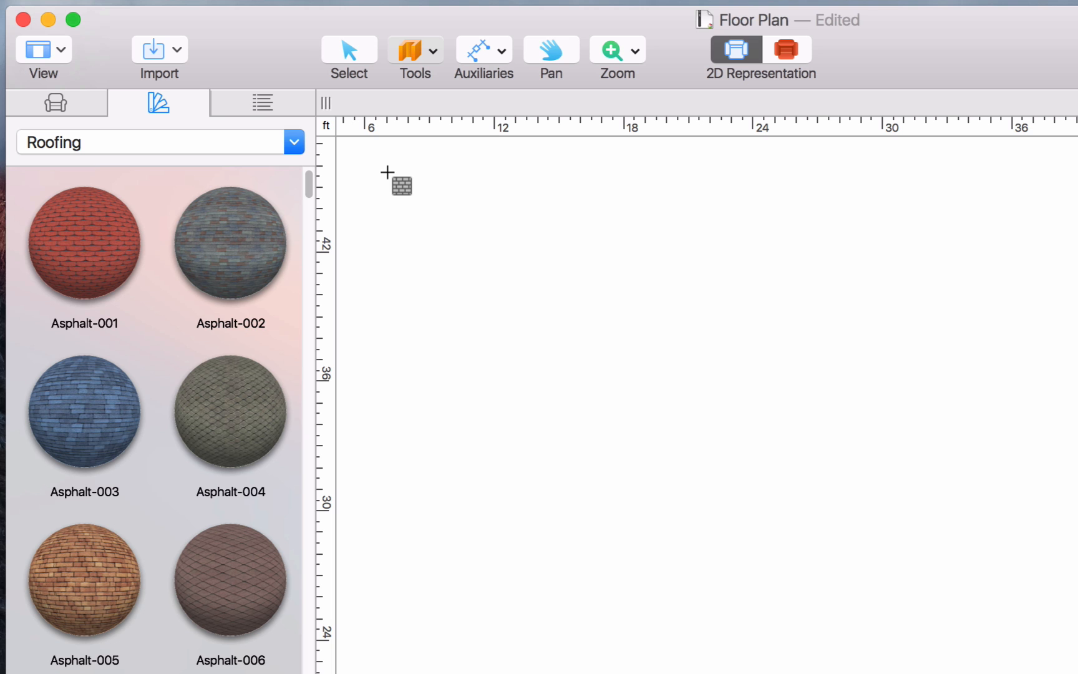
mouse_move(409, 65)
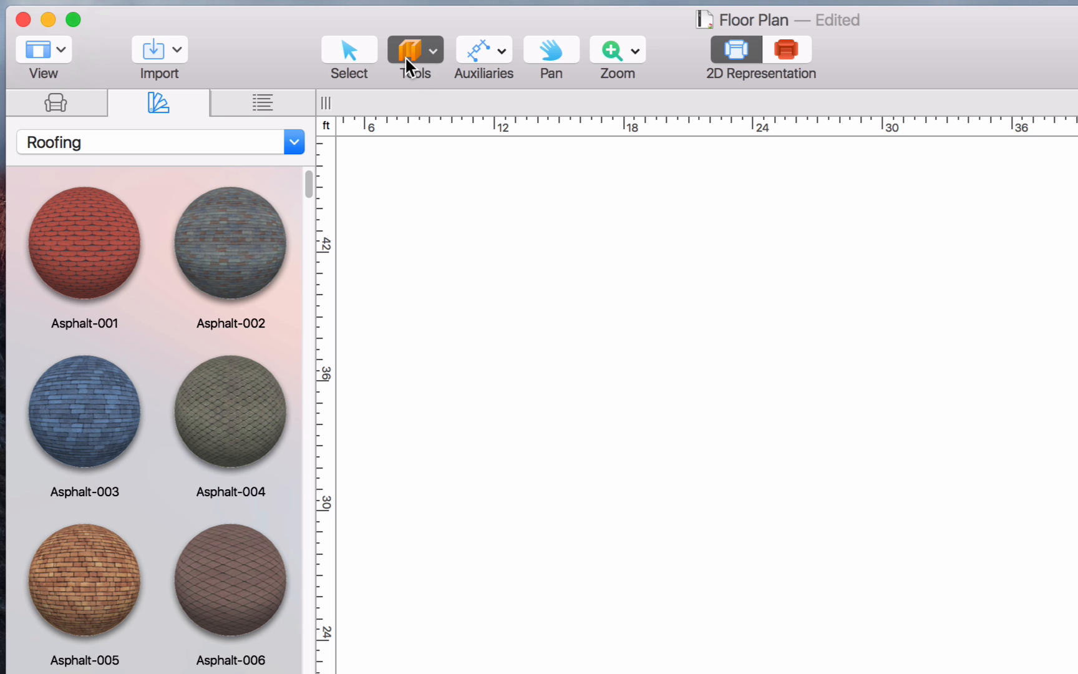
click(414, 49)
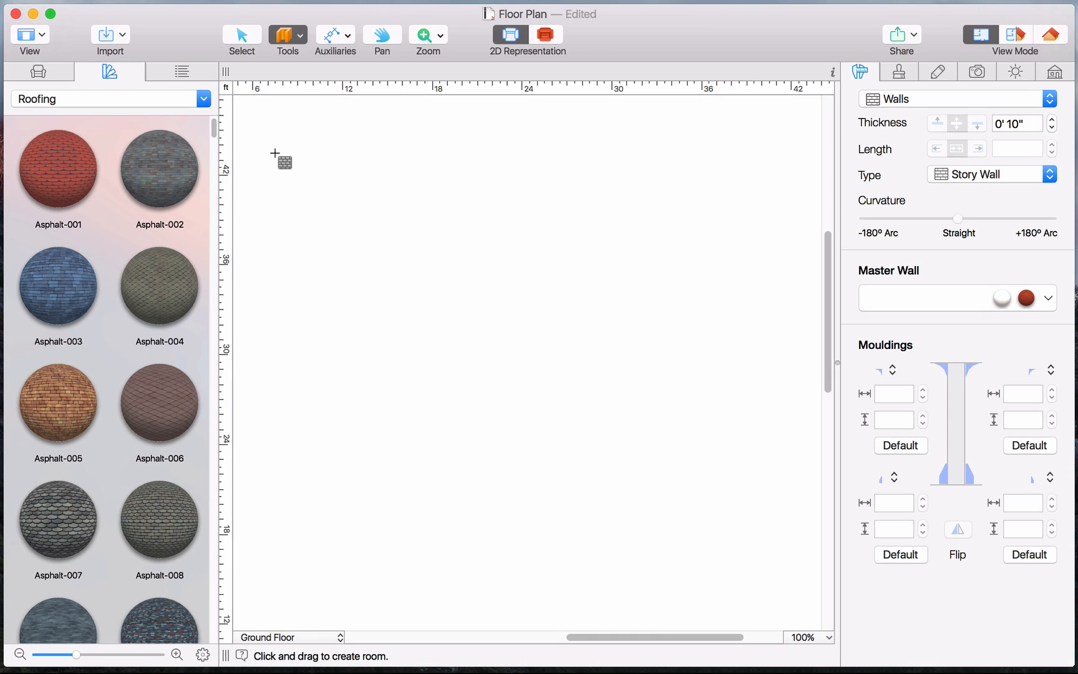
mouse_move(315, 221)
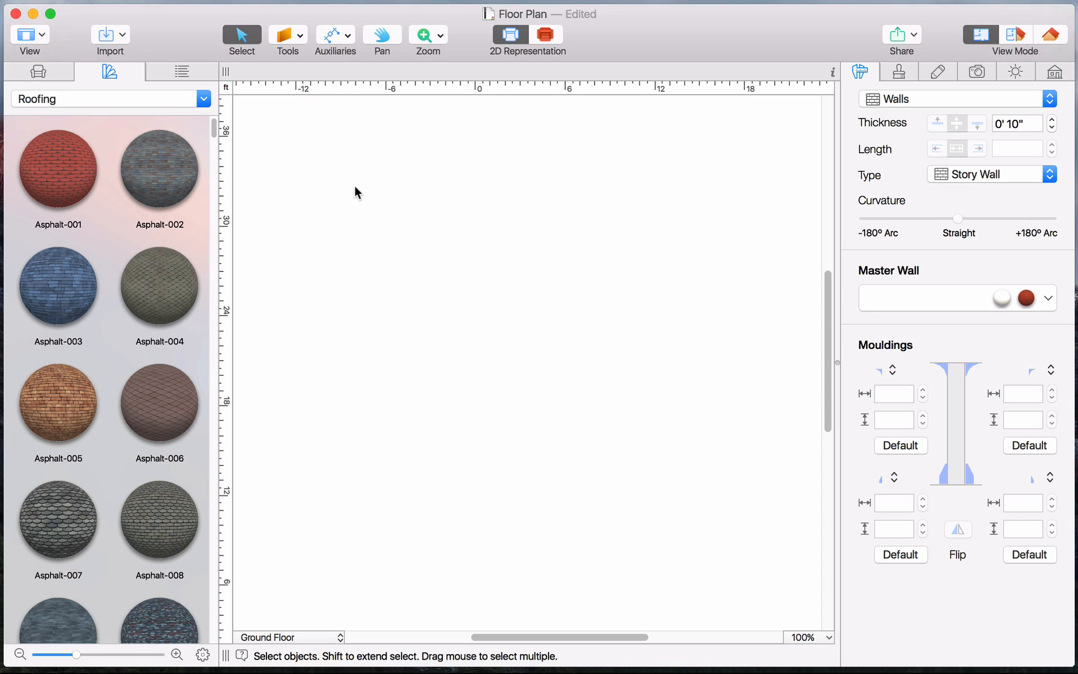
Step: Draw straight top, right and bottom walls, then close the left side with an arc wall
click(287, 35)
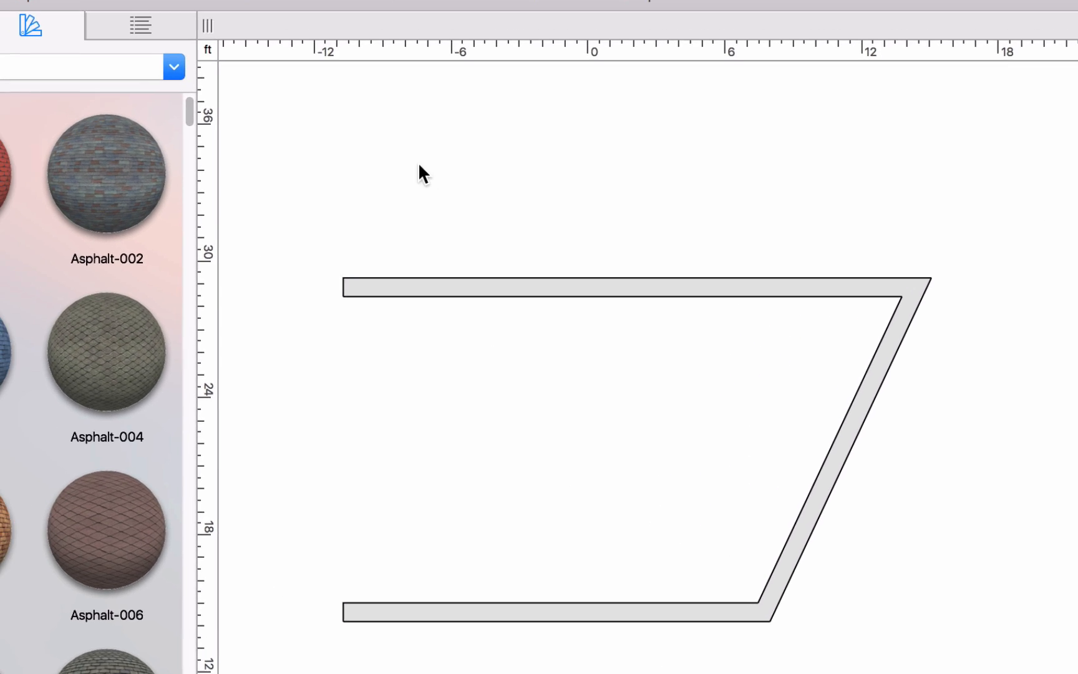
click(436, 49)
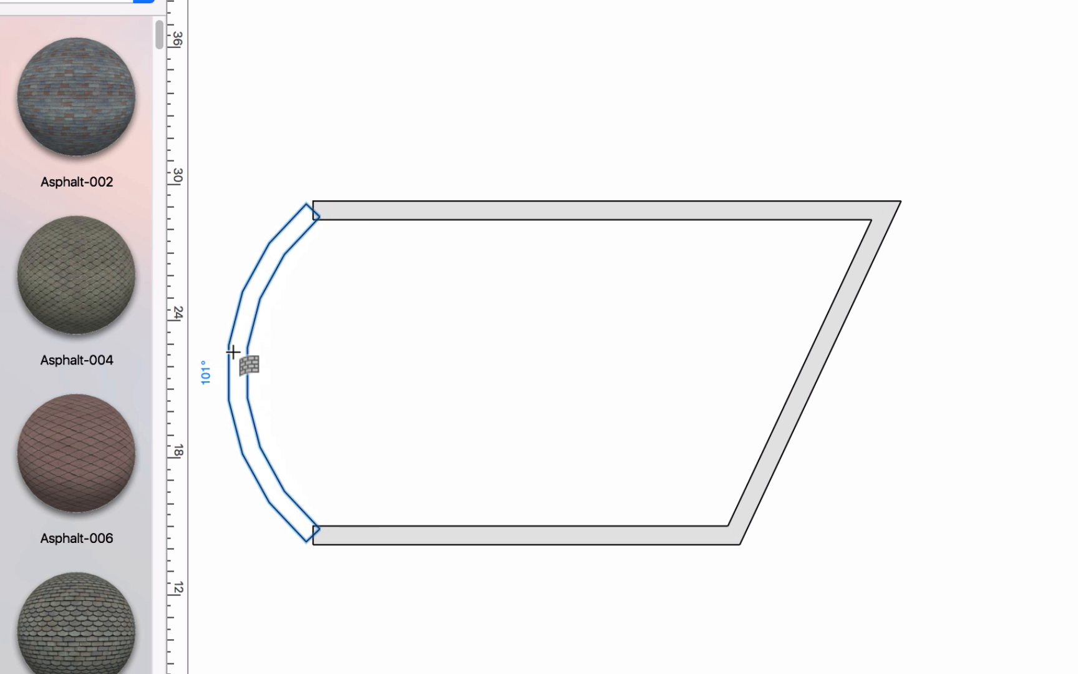
click(234, 355)
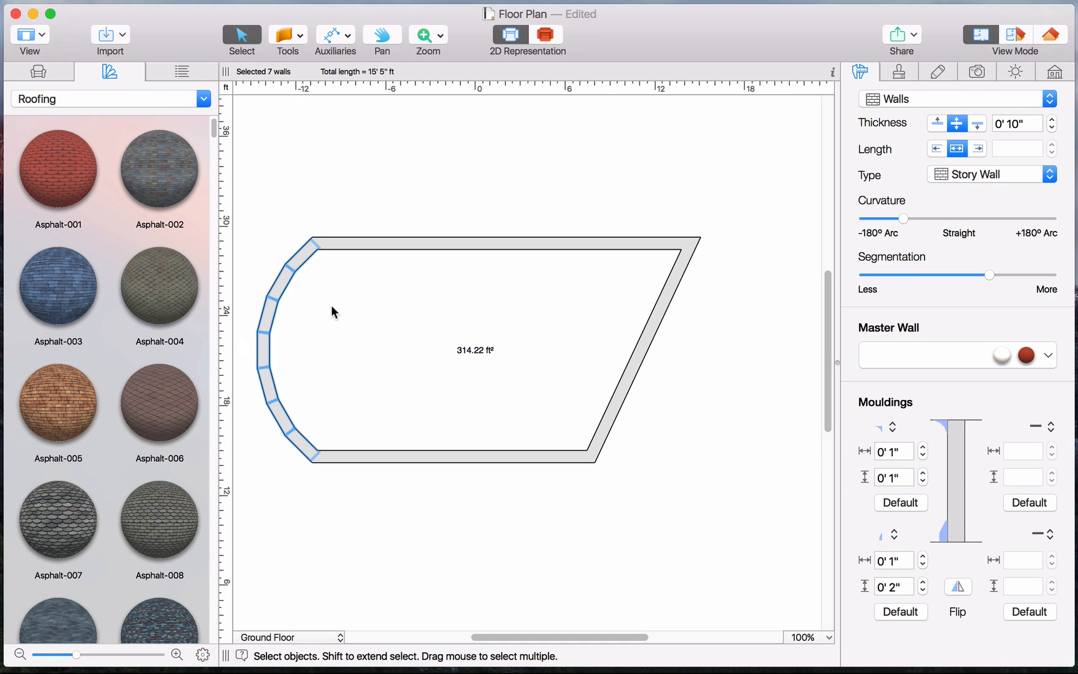
mouse_move(904, 297)
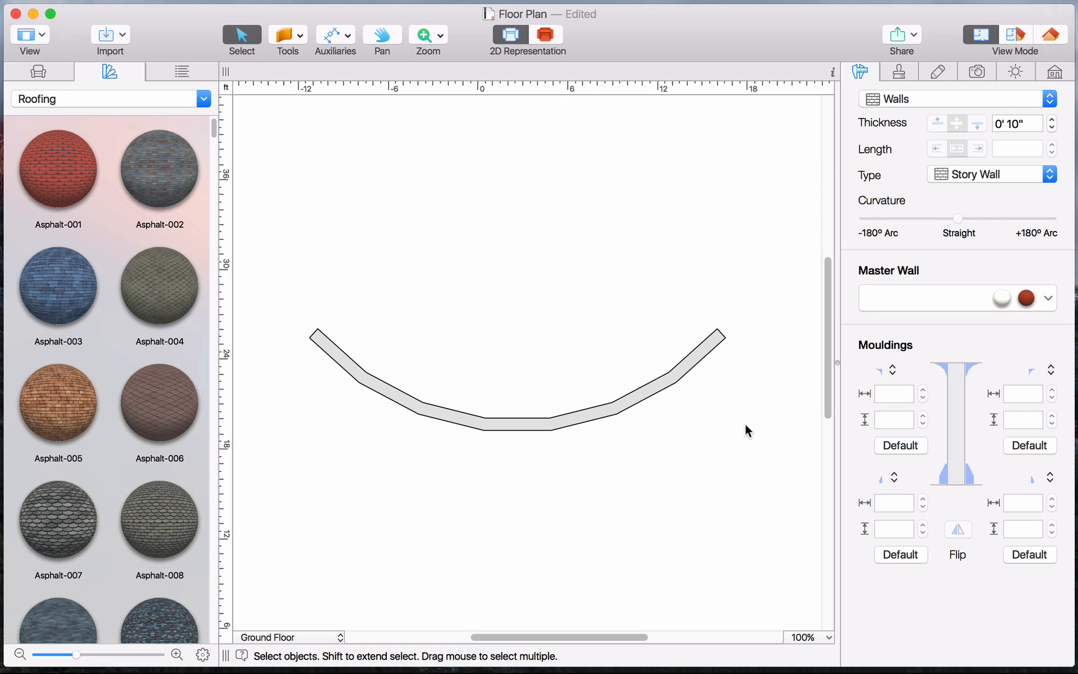
mouse_move(665, 420)
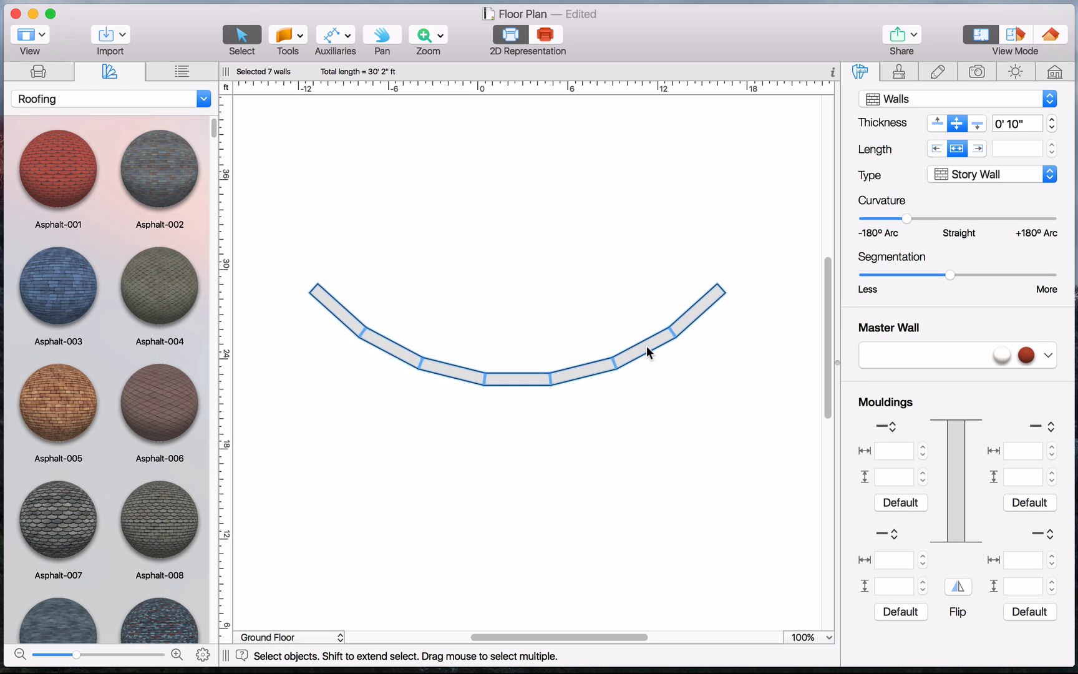
Step: Lengthen the arc wall's rightmost segment with two Length stepper clicks
click(694, 309)
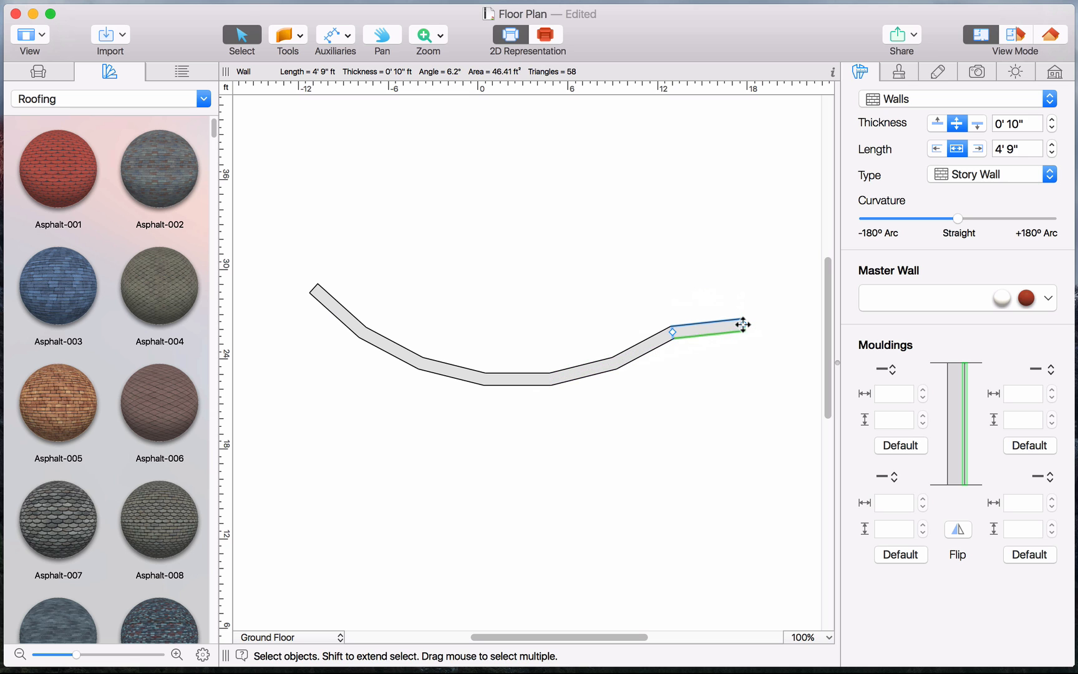
click(1050, 144)
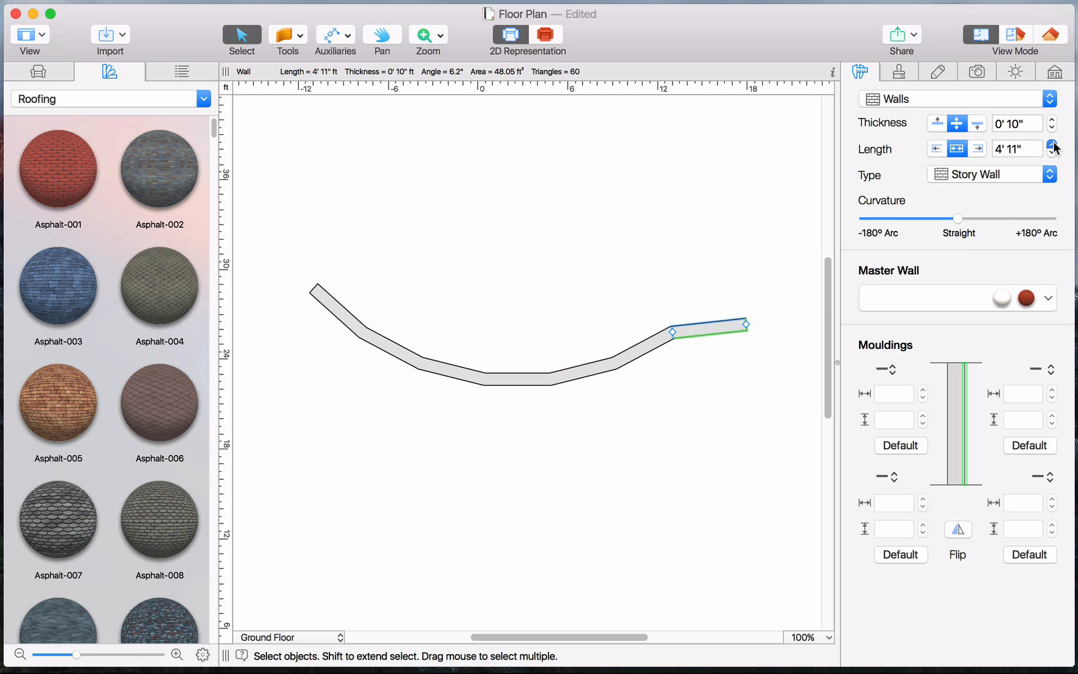
click(1051, 119)
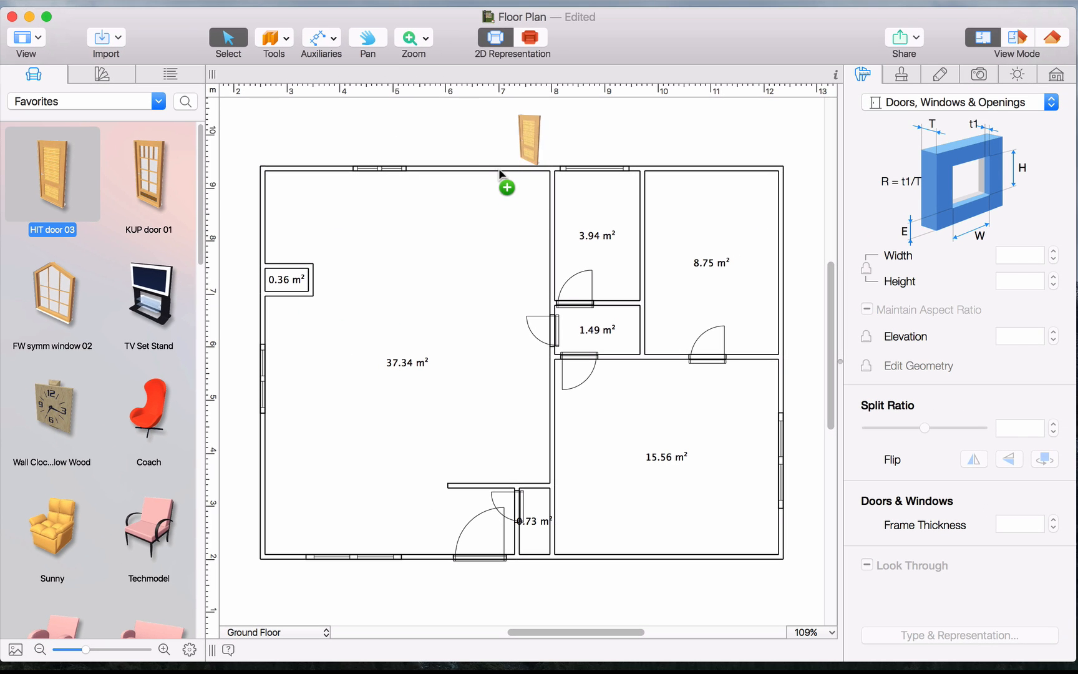
Step: Place HIT door 03 in the large left room's top wall
click(506, 172)
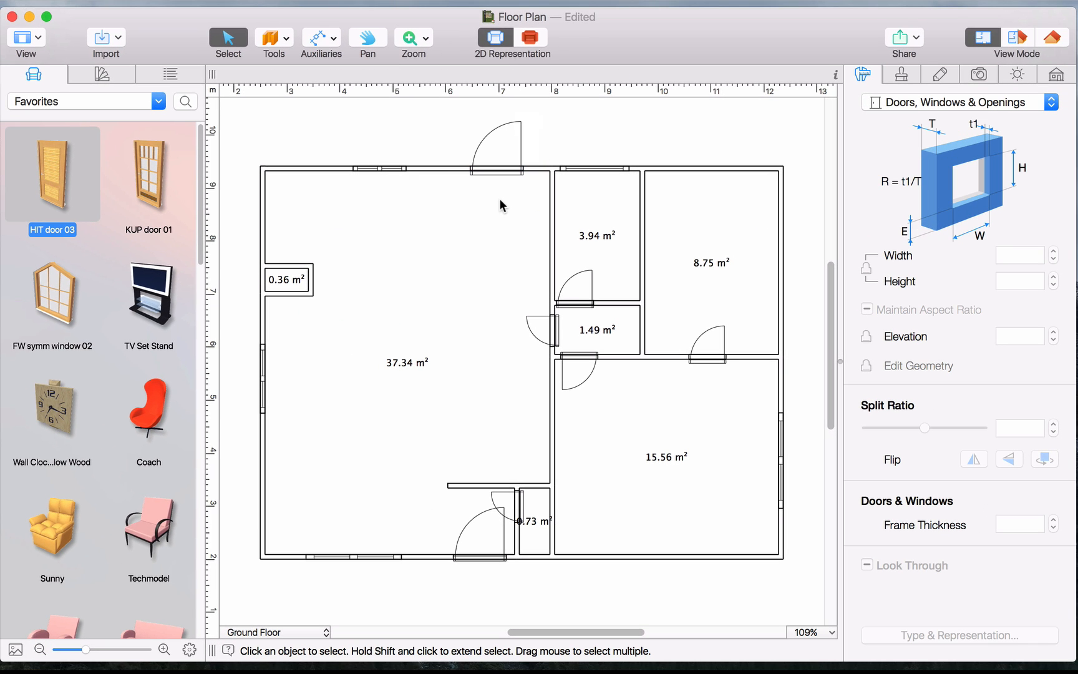
click(269, 37)
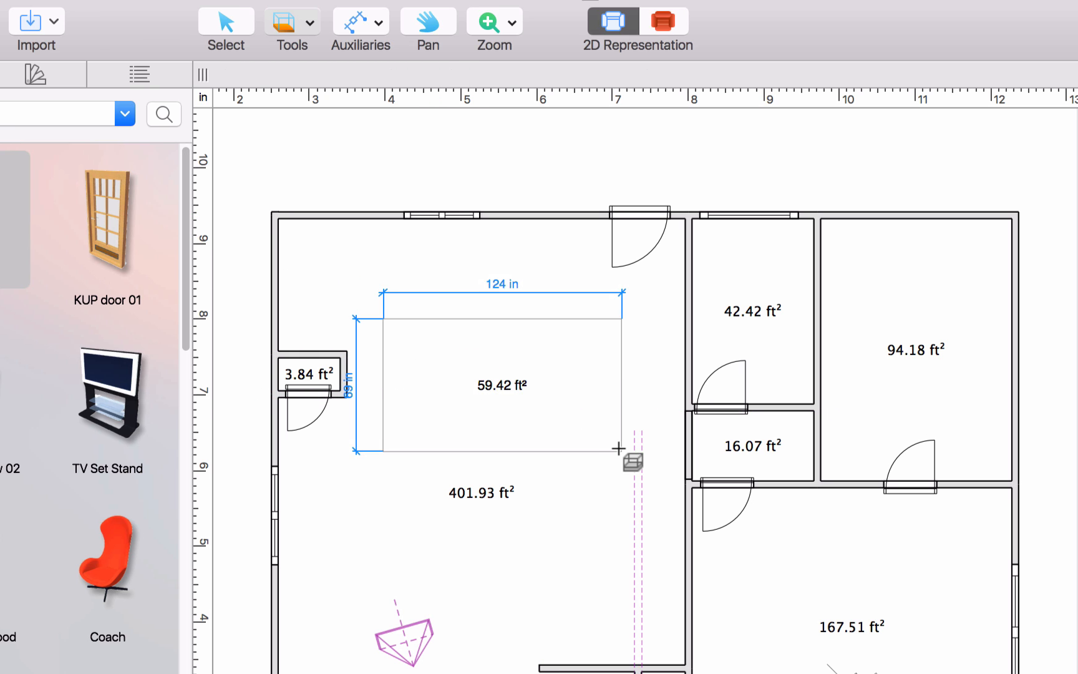
Step: Draw a 124 by 69 inch rectangular floor inside the large room and right-click it
click(502, 385)
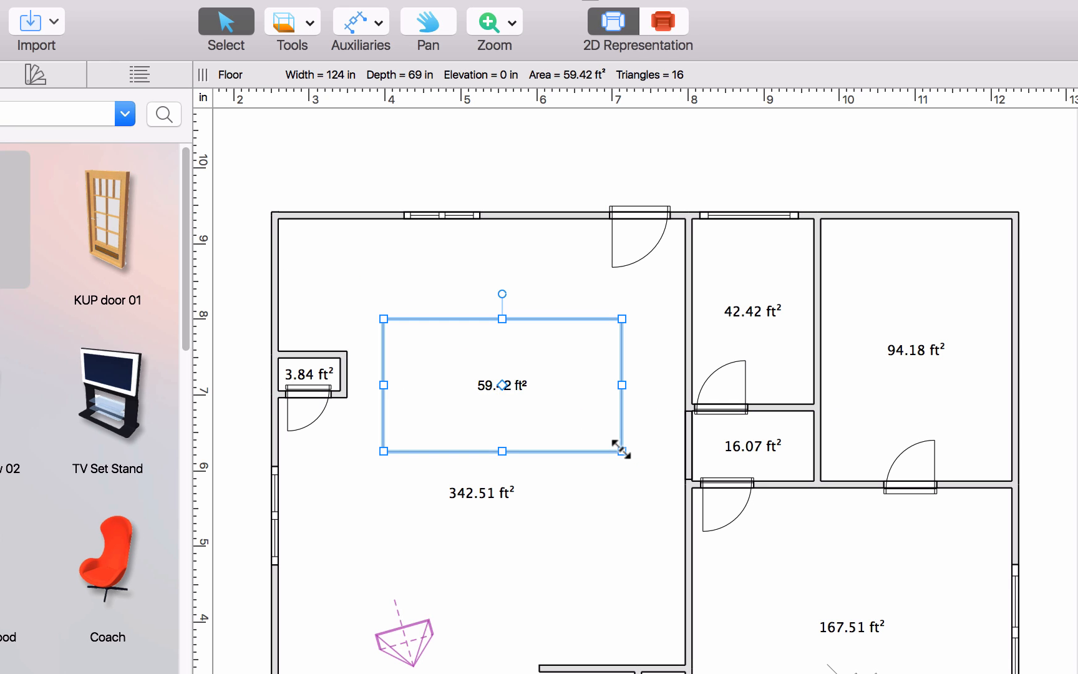
right_click(501, 385)
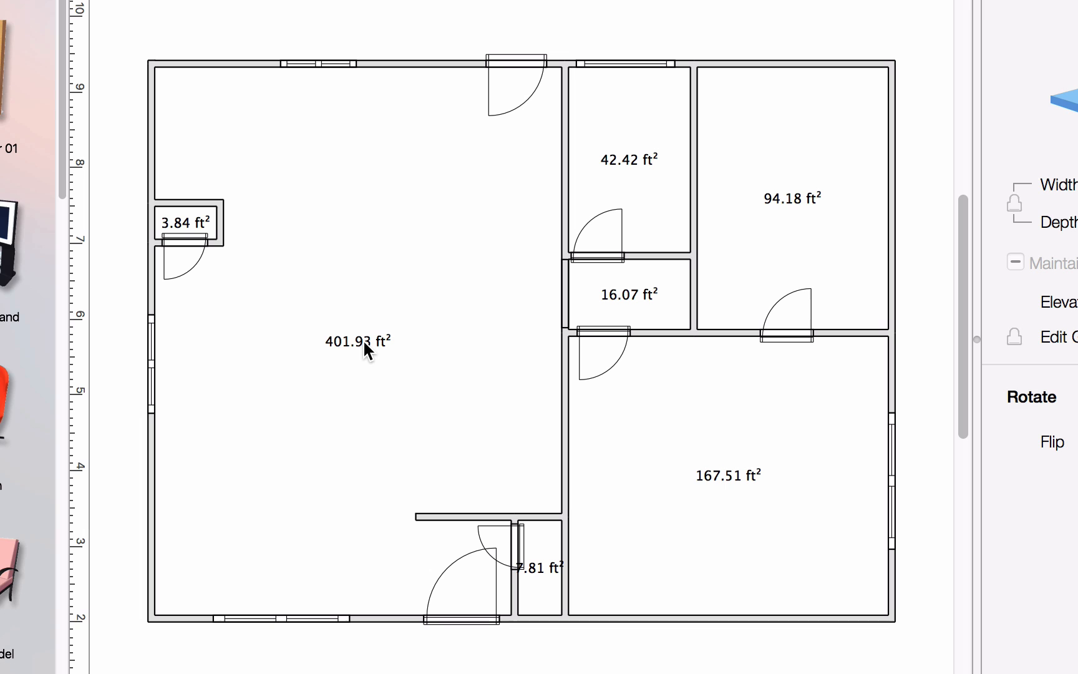
Step: Name the large room 'Living Room' and select its floor
double_click(358, 341)
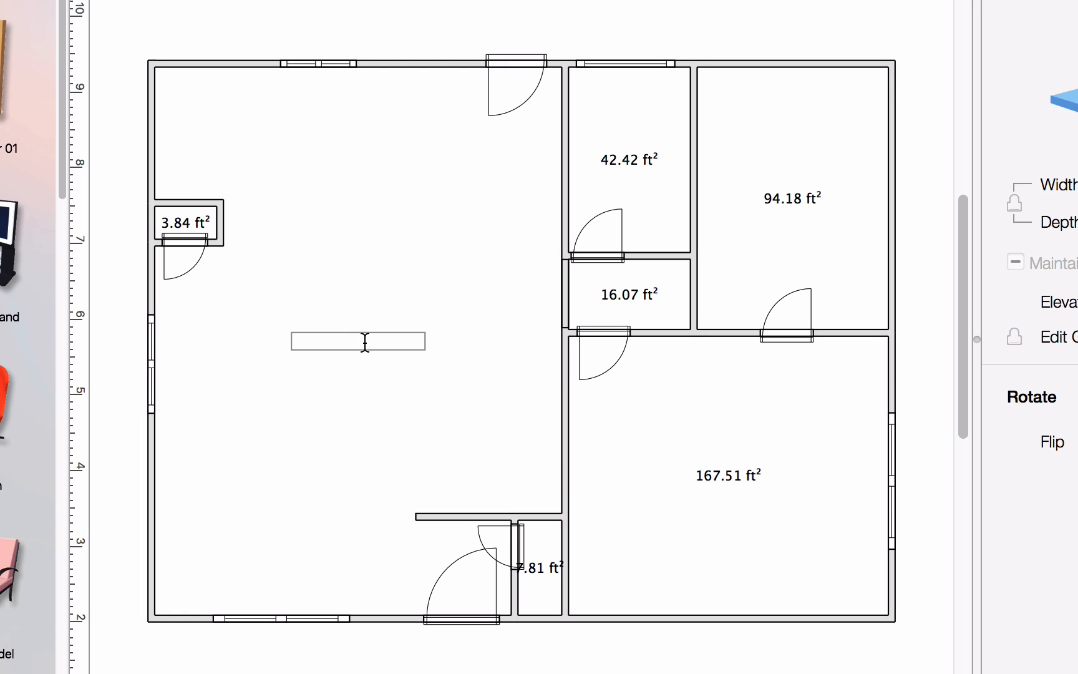
text(Living Room)
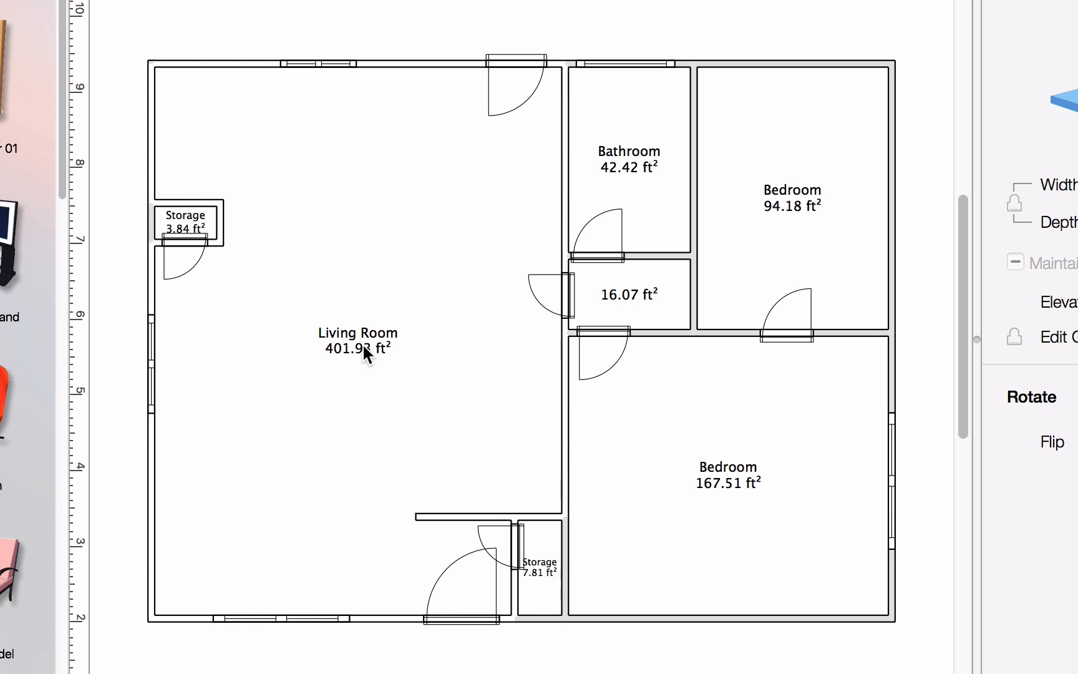
click(364, 350)
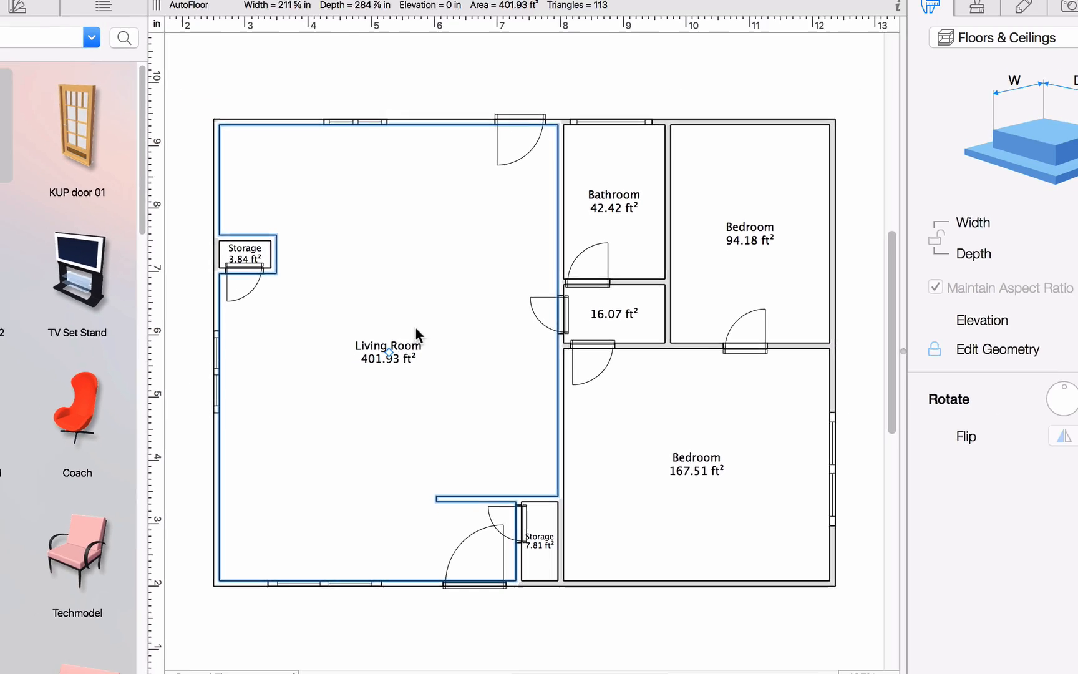
Step: Give the Living Room floor a purple fill and remove its hatch pattern
click(939, 74)
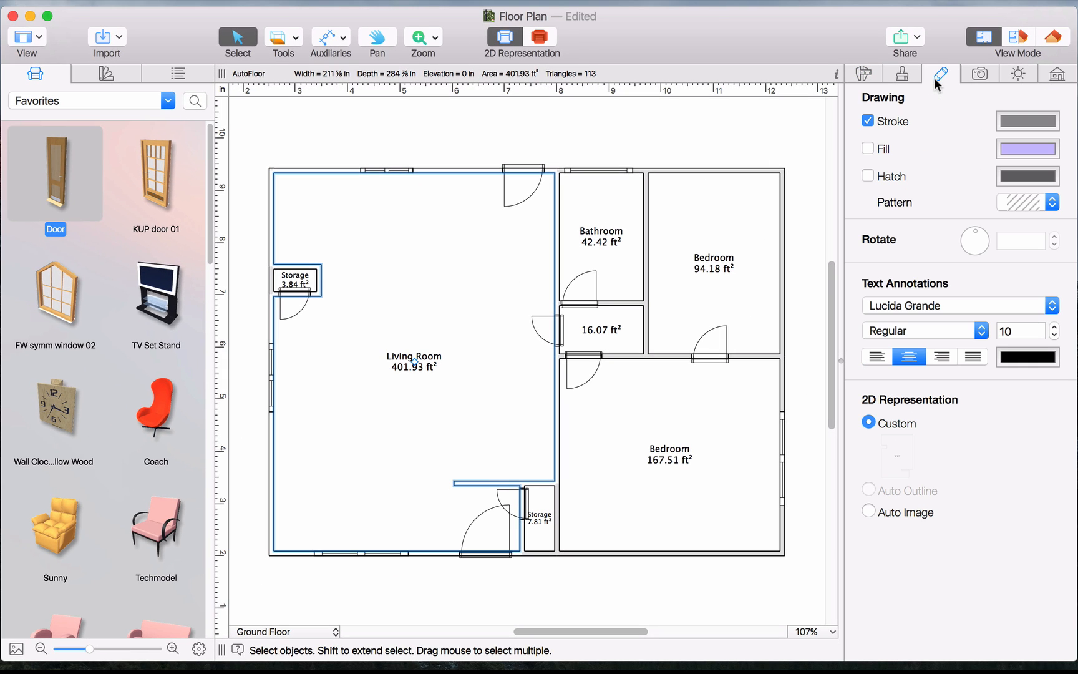
click(867, 148)
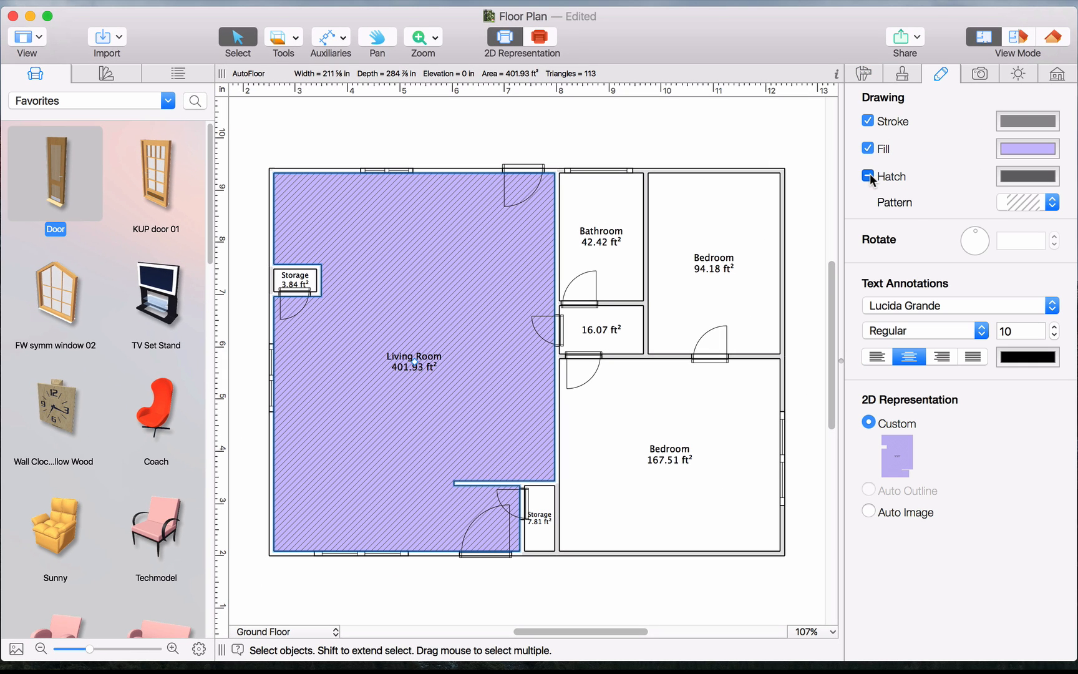
click(1025, 202)
text(Live Home 3D)
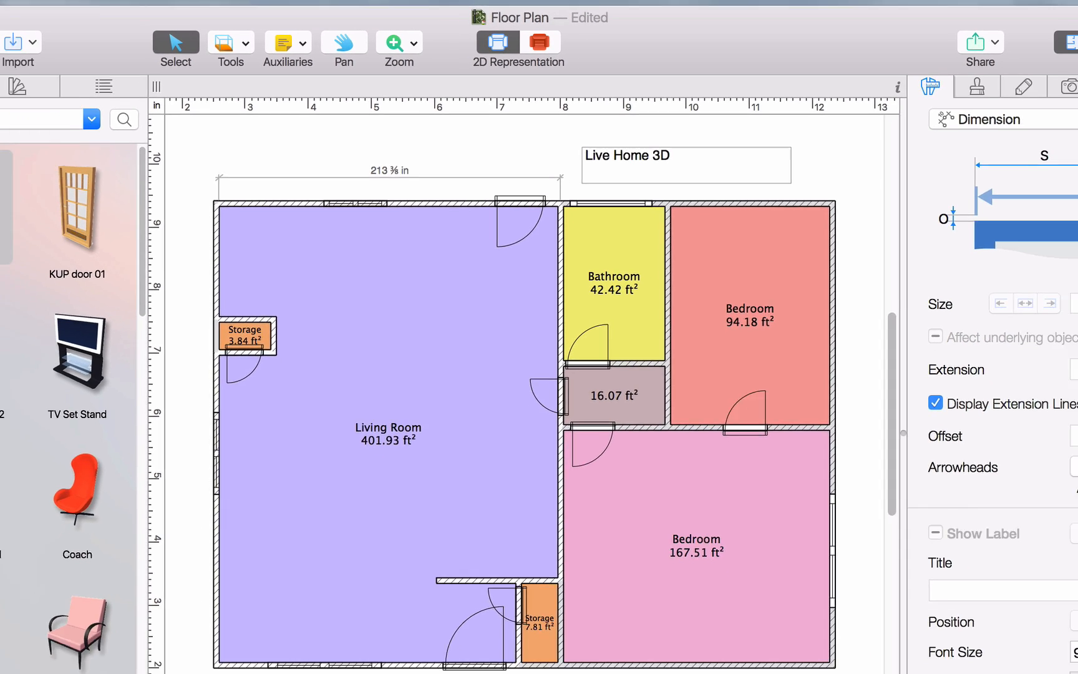
Step: Select the 'Live Home 3D' annotation and show its font settings in the Drawing tab
click(682, 130)
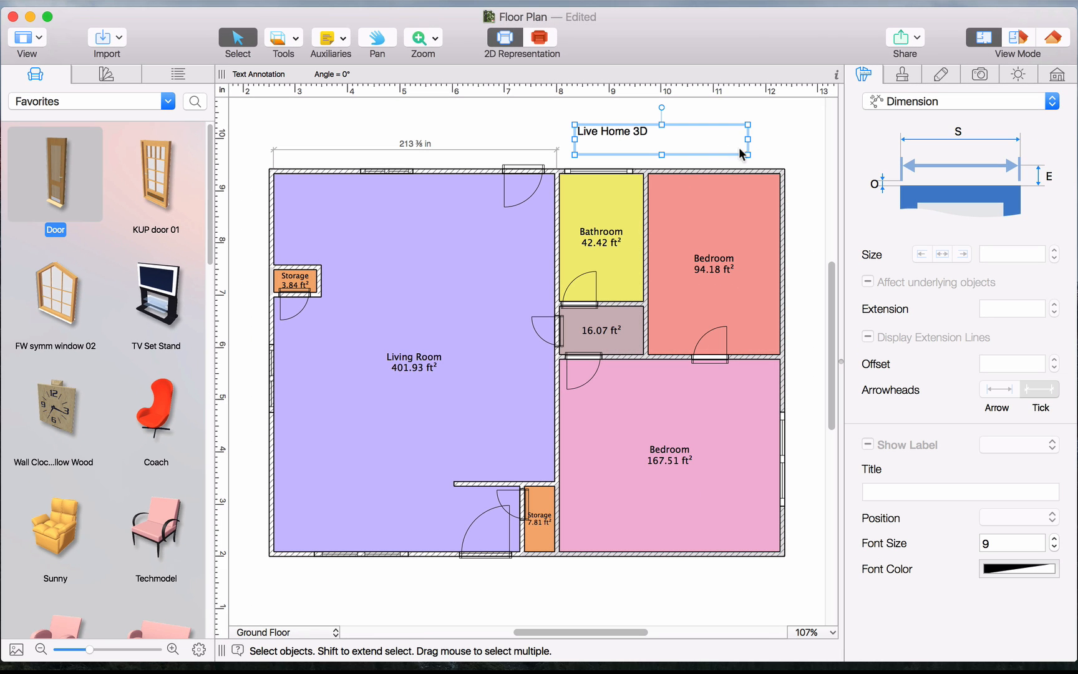
click(941, 74)
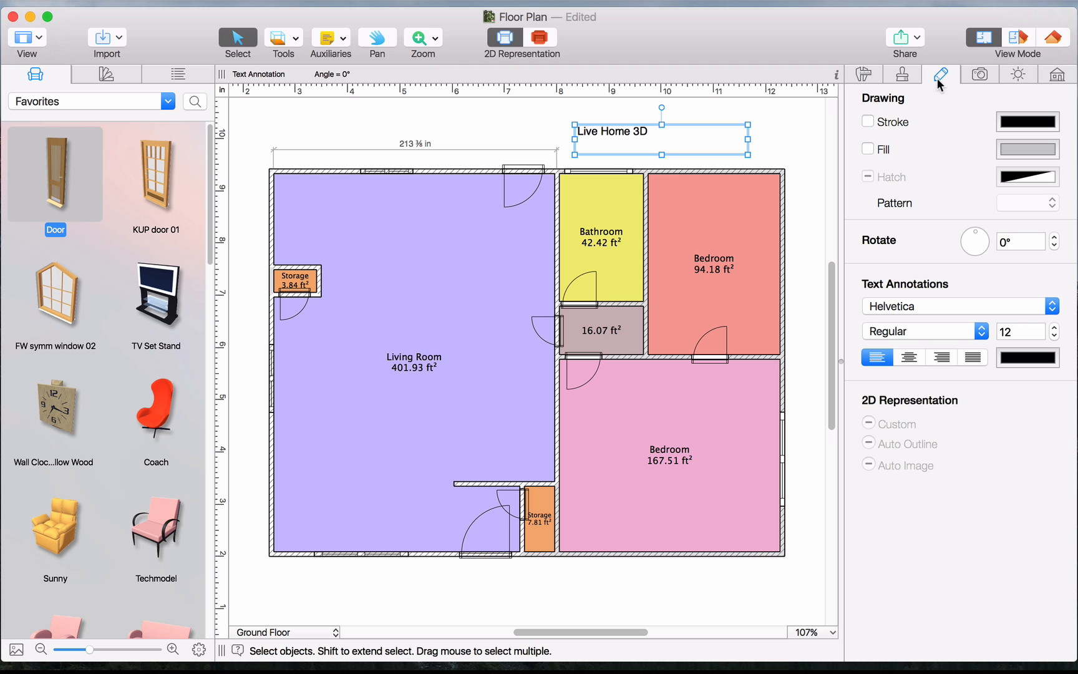
mouse_move(965, 309)
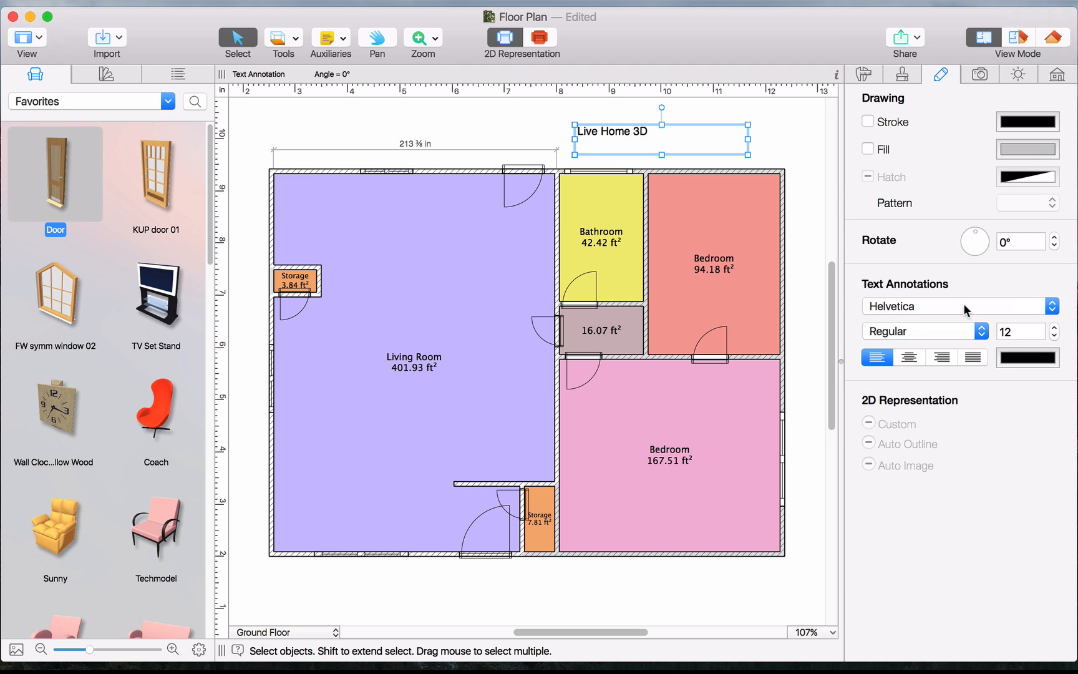
mouse_move(905, 369)
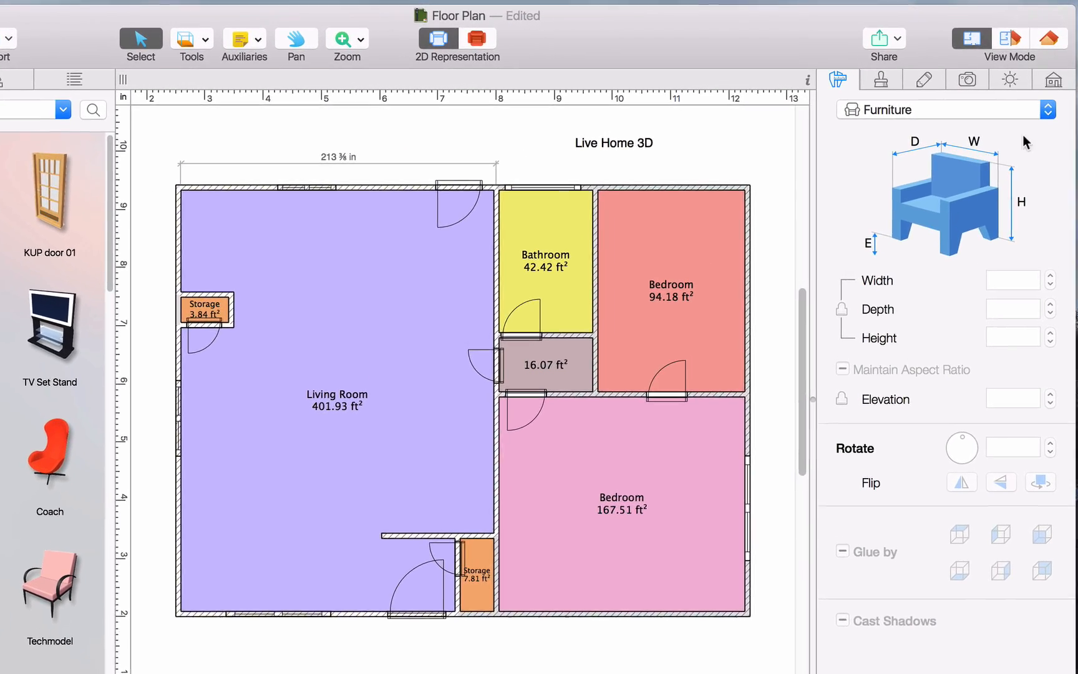
Step: Add a new 1st Floor story from the Building tab's Stories list
click(1052, 79)
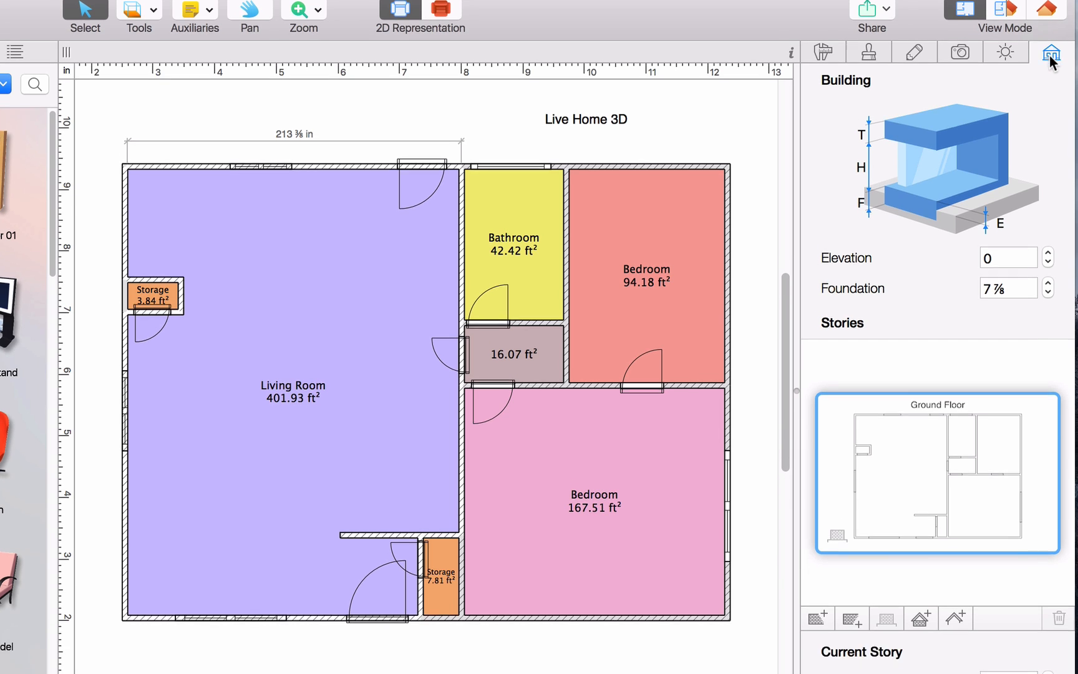
scroll(down, 3)
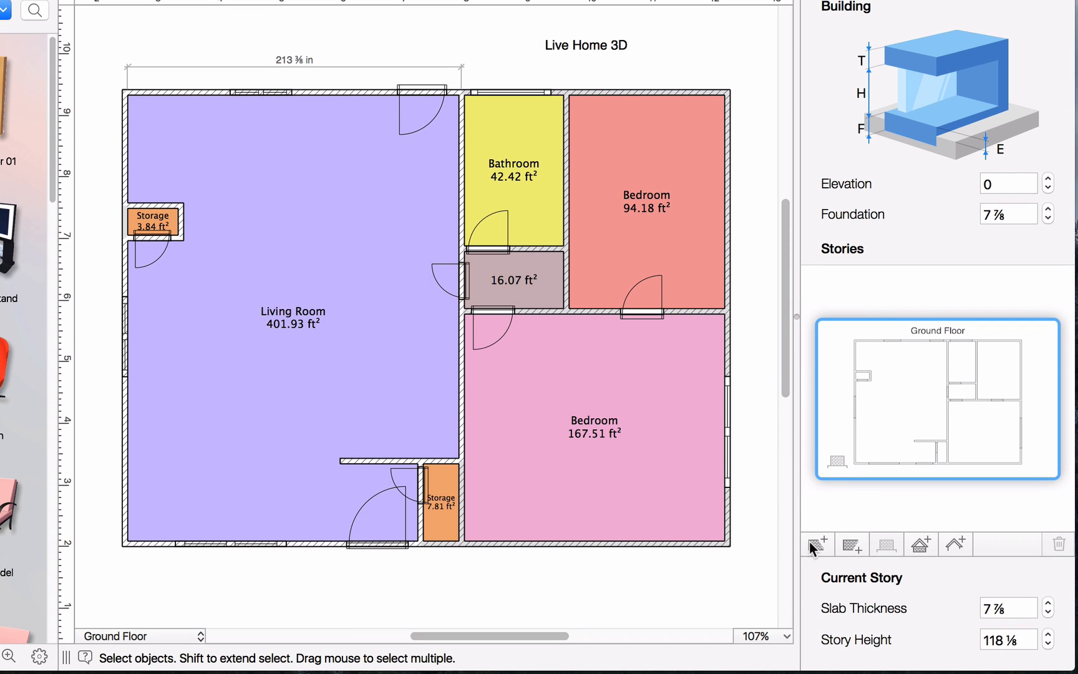
mouse_move(832, 570)
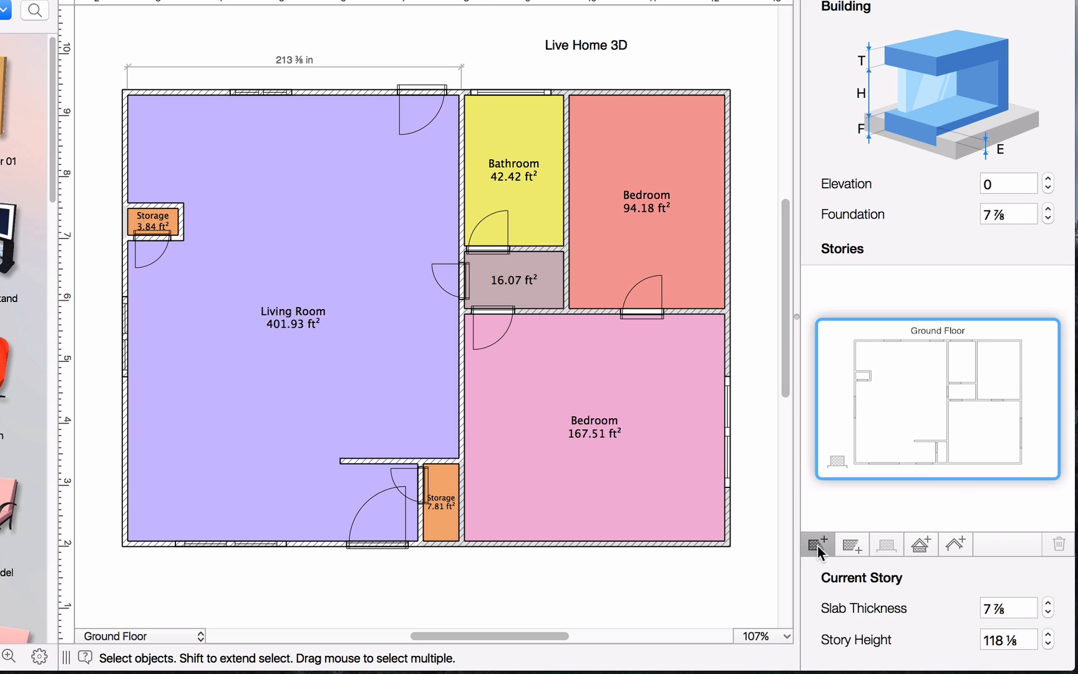
click(817, 544)
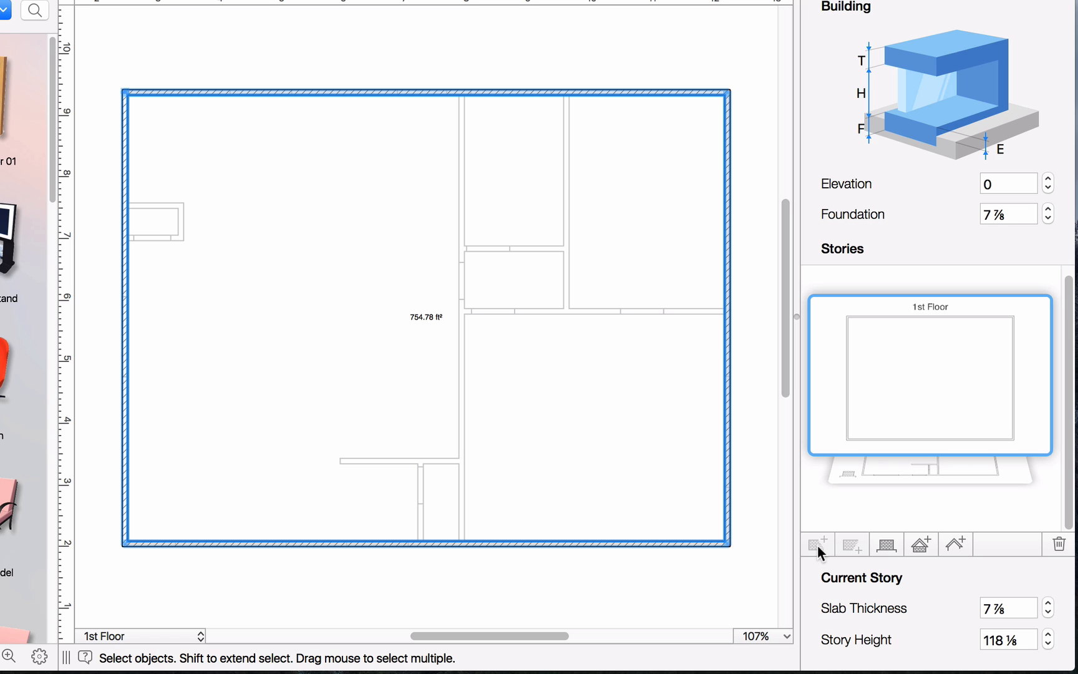
mouse_move(721, 487)
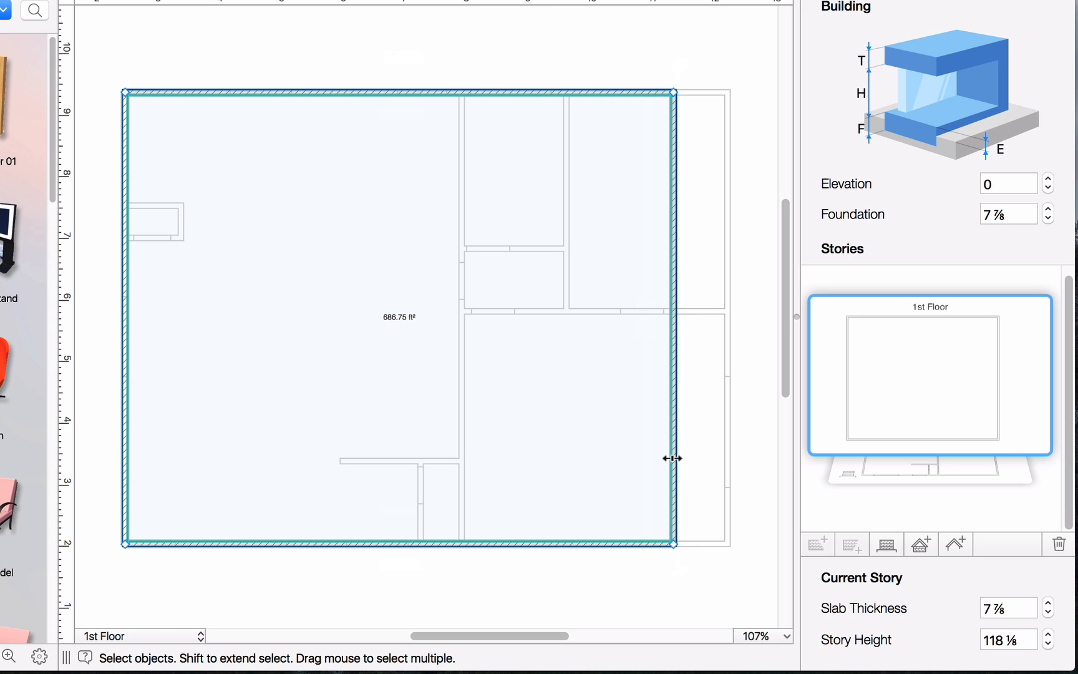
mouse_move(864, 479)
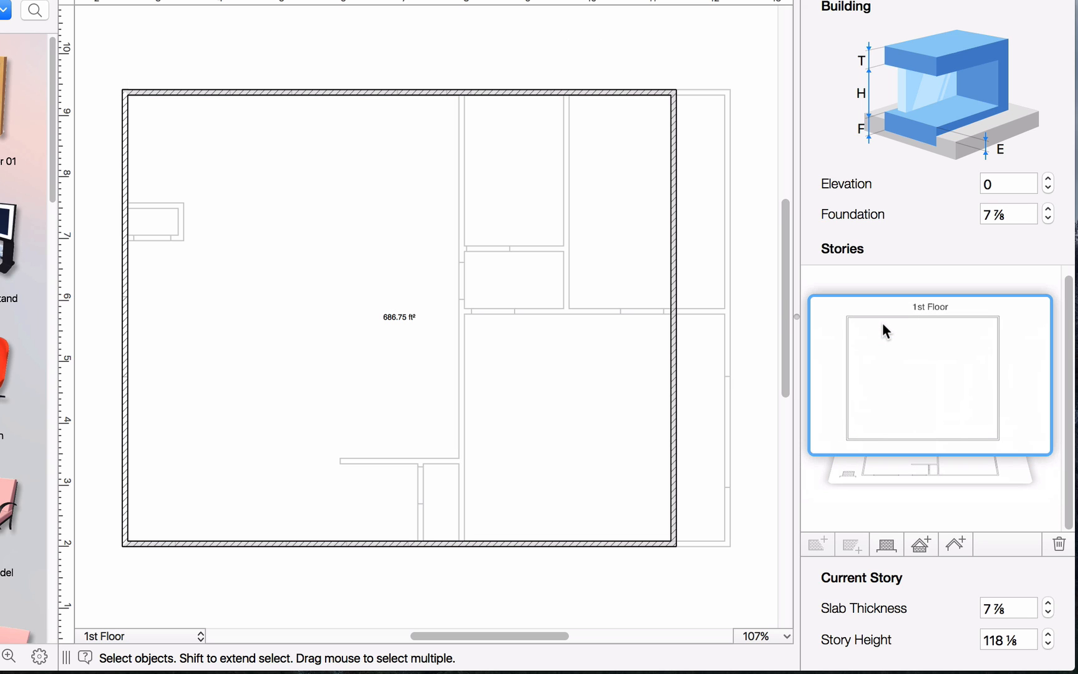
Step: Switch back to the Ground Floor story to view its colored plan
click(885, 544)
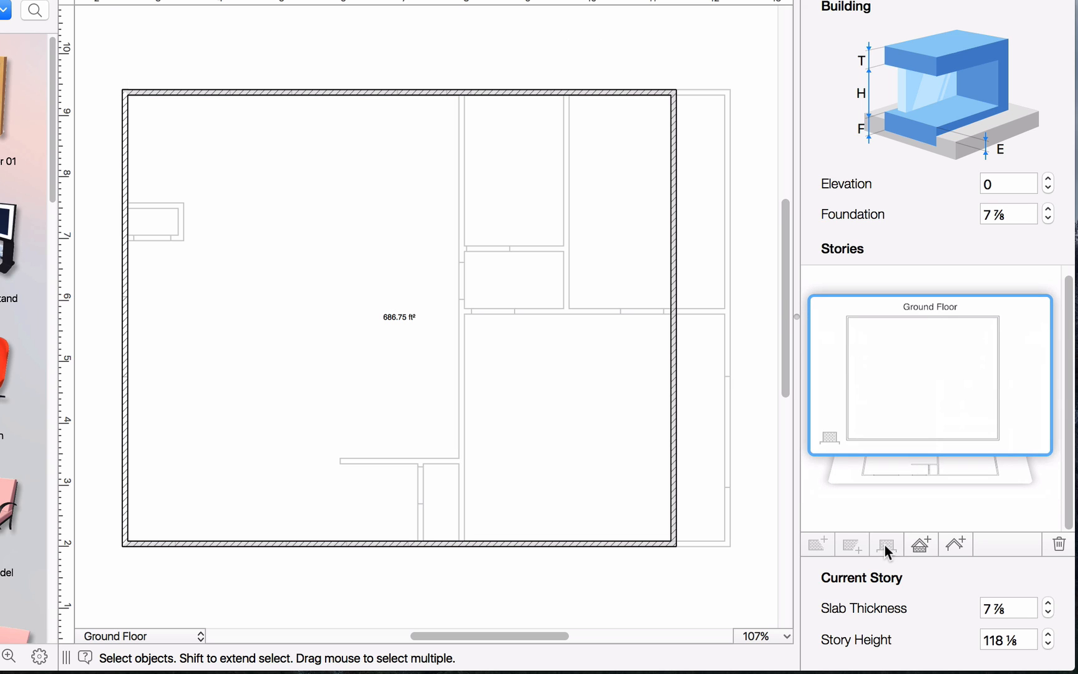
click(885, 544)
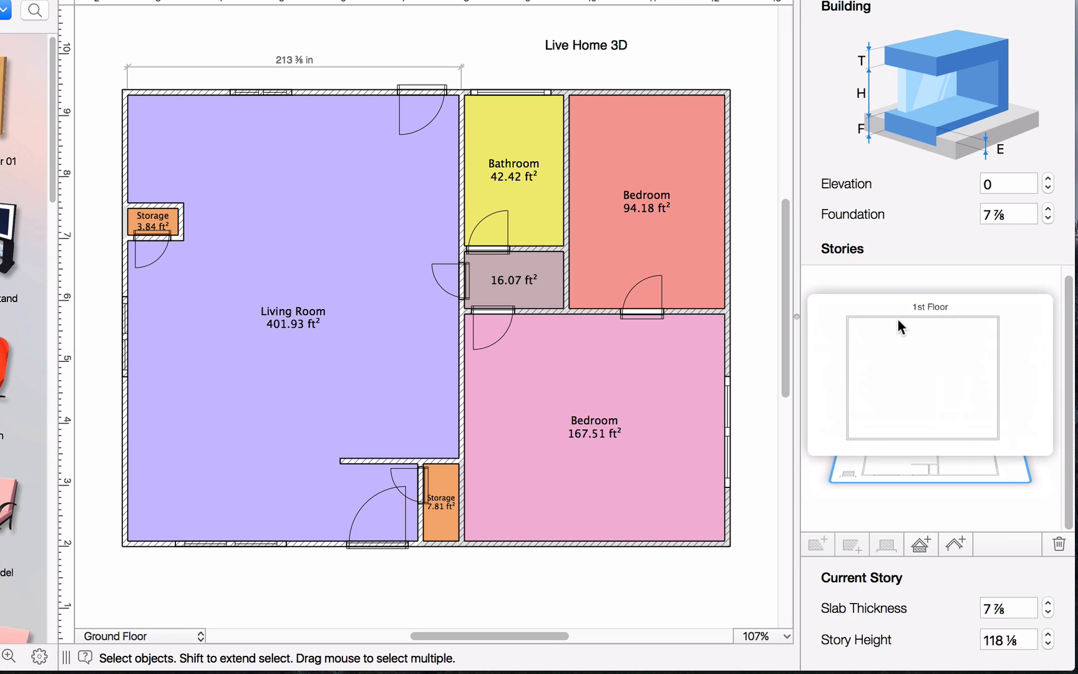
click(928, 375)
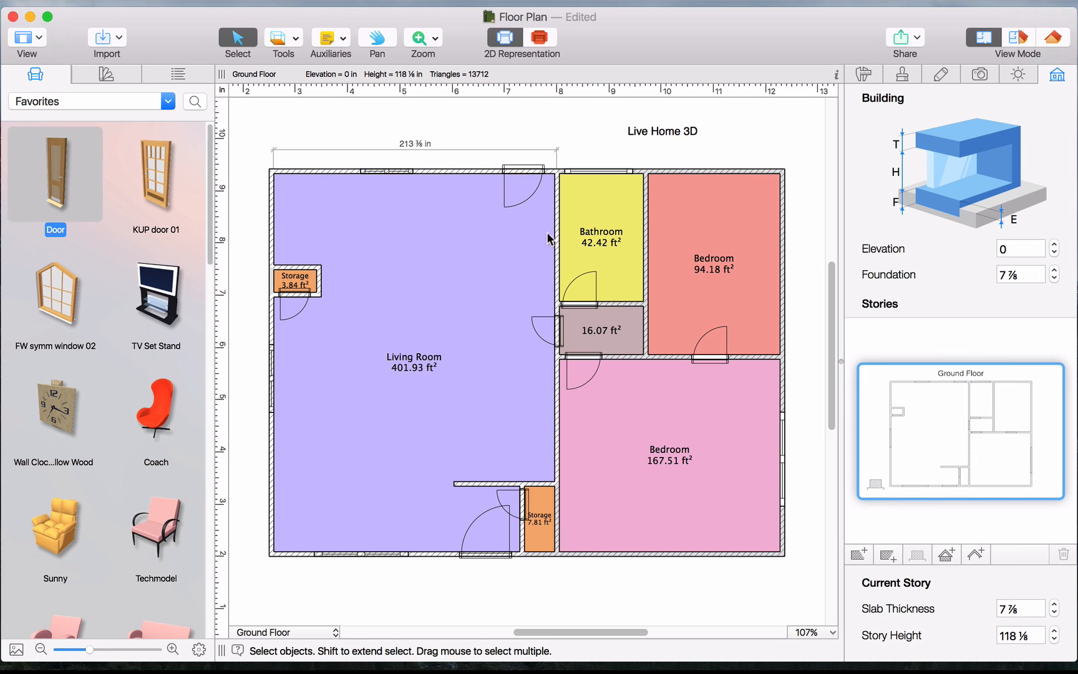
Step: Pan the plan view, then zoom into the upper Living Room area
click(376, 38)
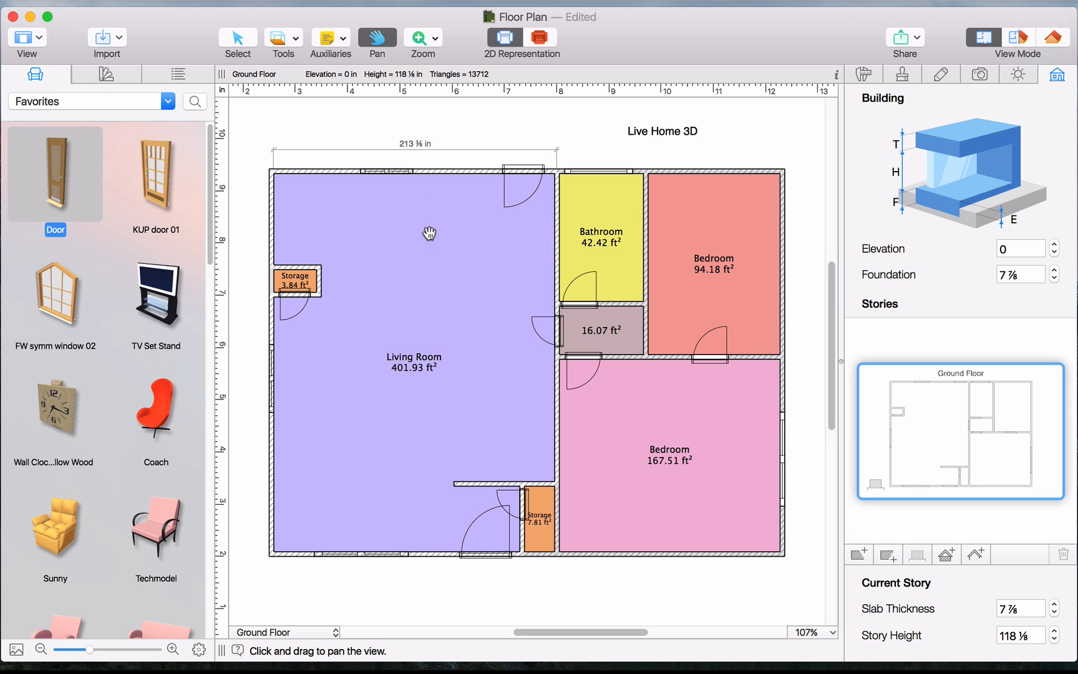
click(423, 39)
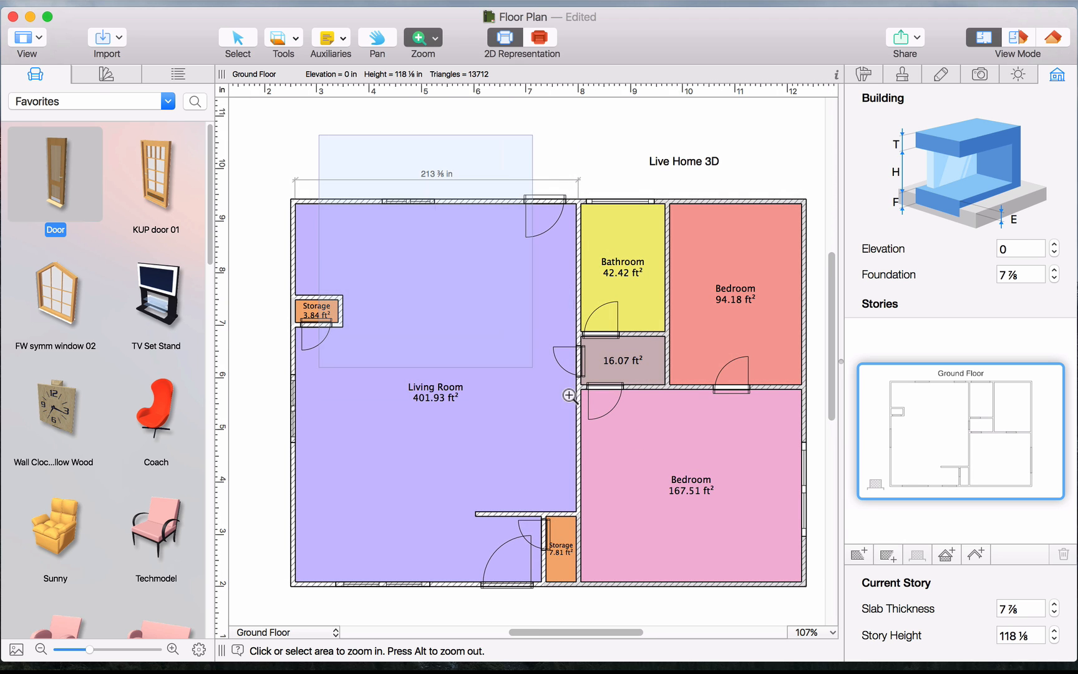